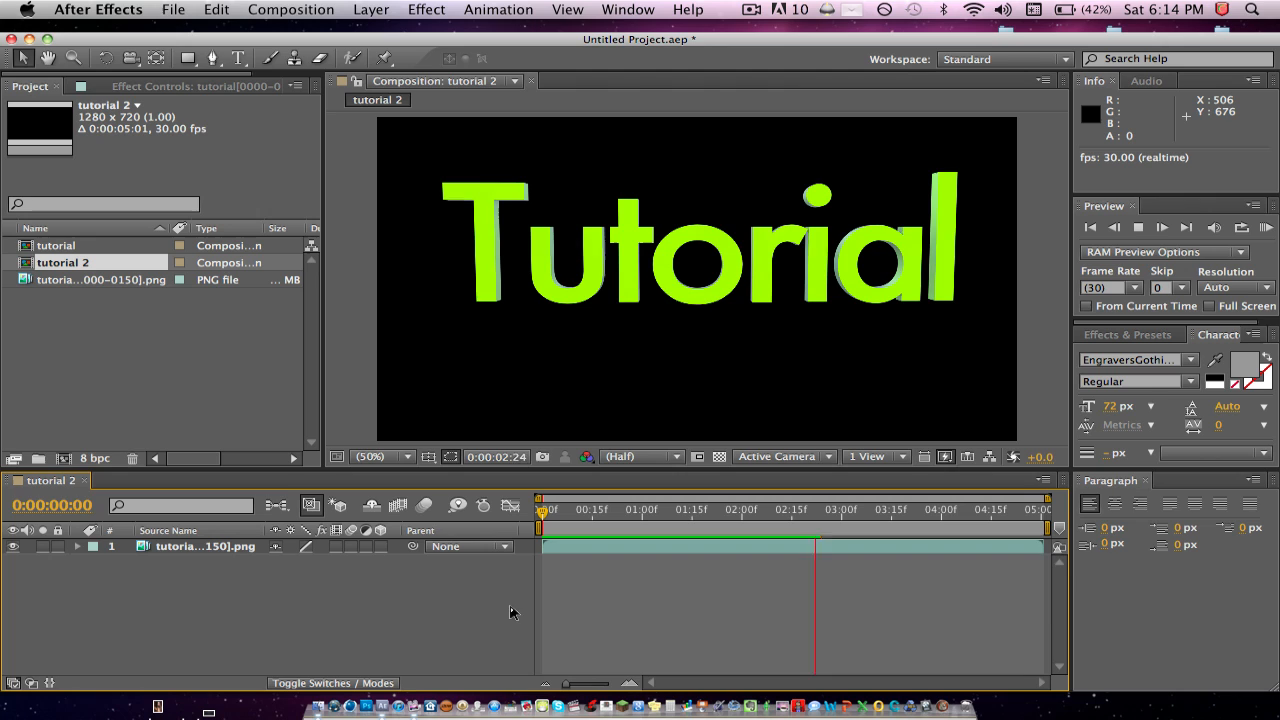
Scrub the playhead through the animation to preview the Tutorial layer
{"action": "left_click", "coordinate": [1016, 510]}
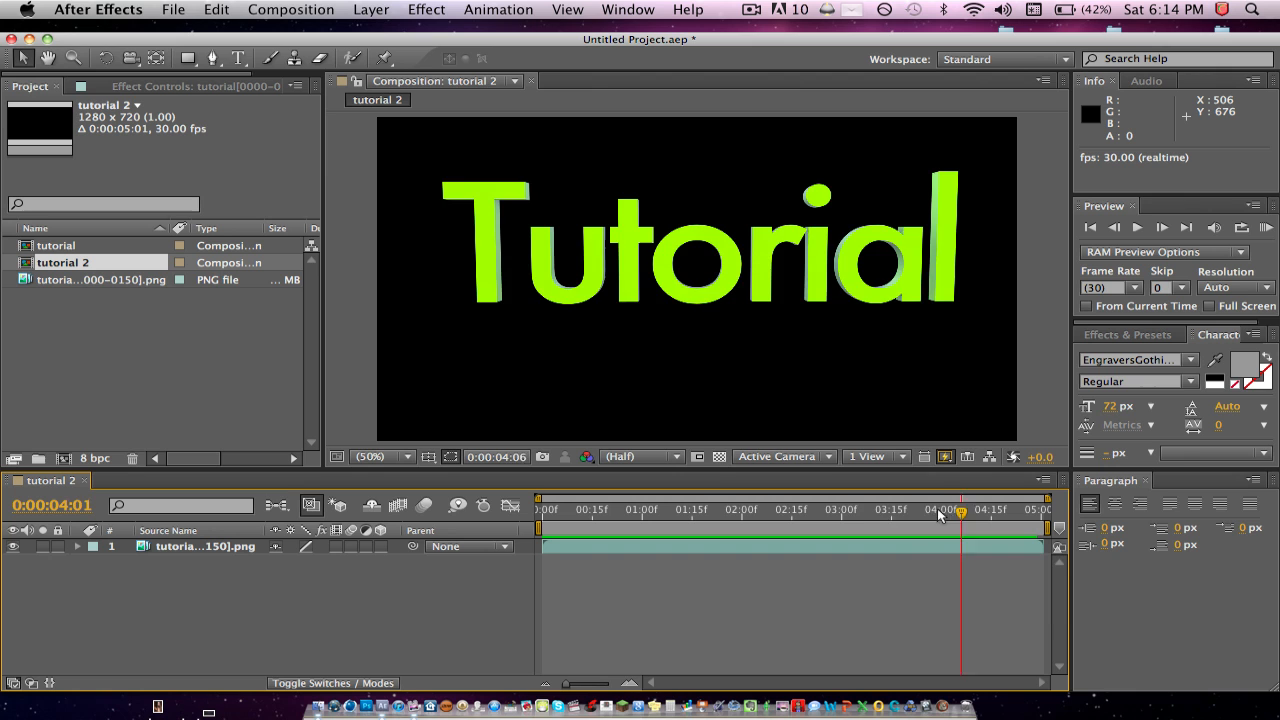
{"action": "left_click", "coordinate": [658, 510]}
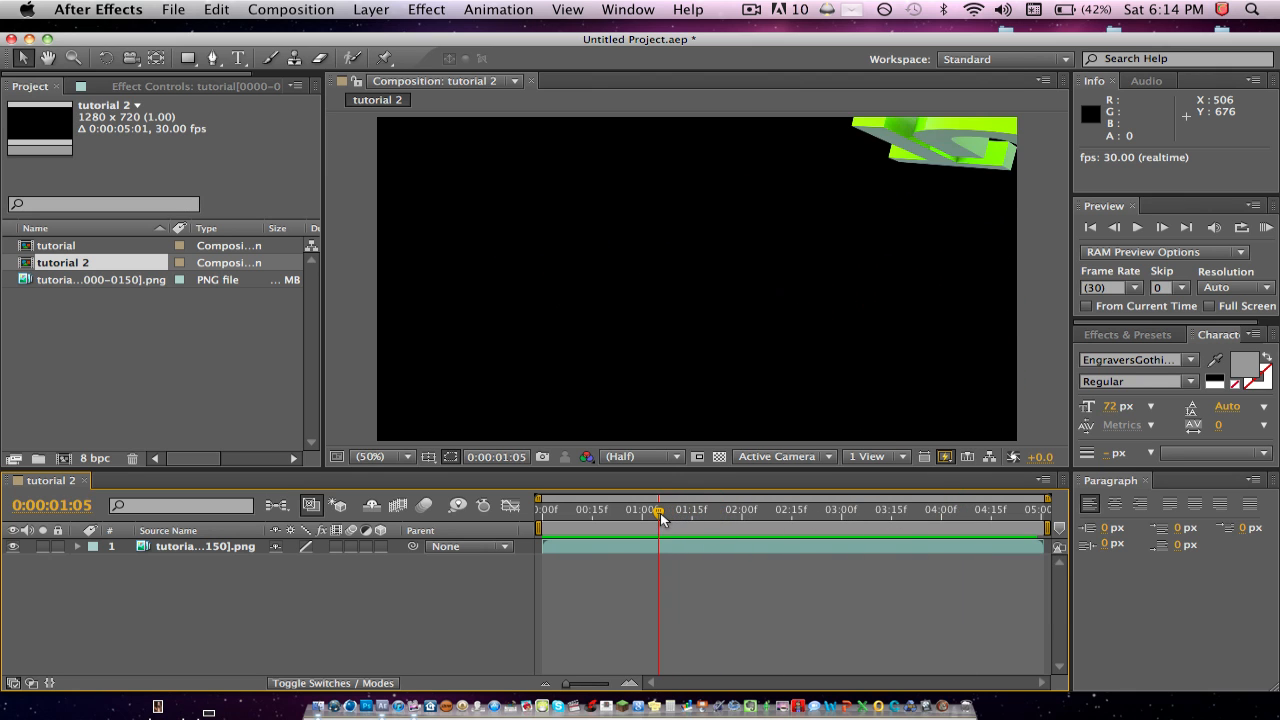
{"action": "left_click_drag", "start_coordinate": [660, 510], "coordinate": [704, 510]}
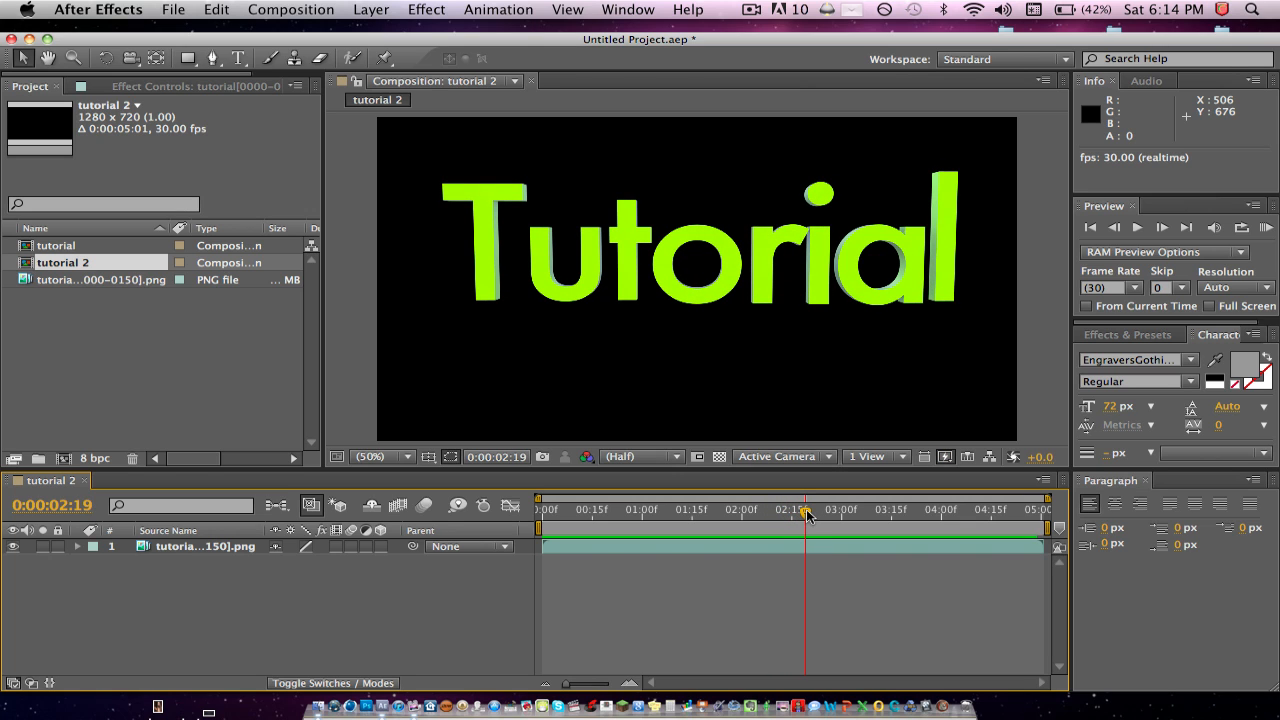
{"action": "mouse_move", "coordinate": [808, 520]}
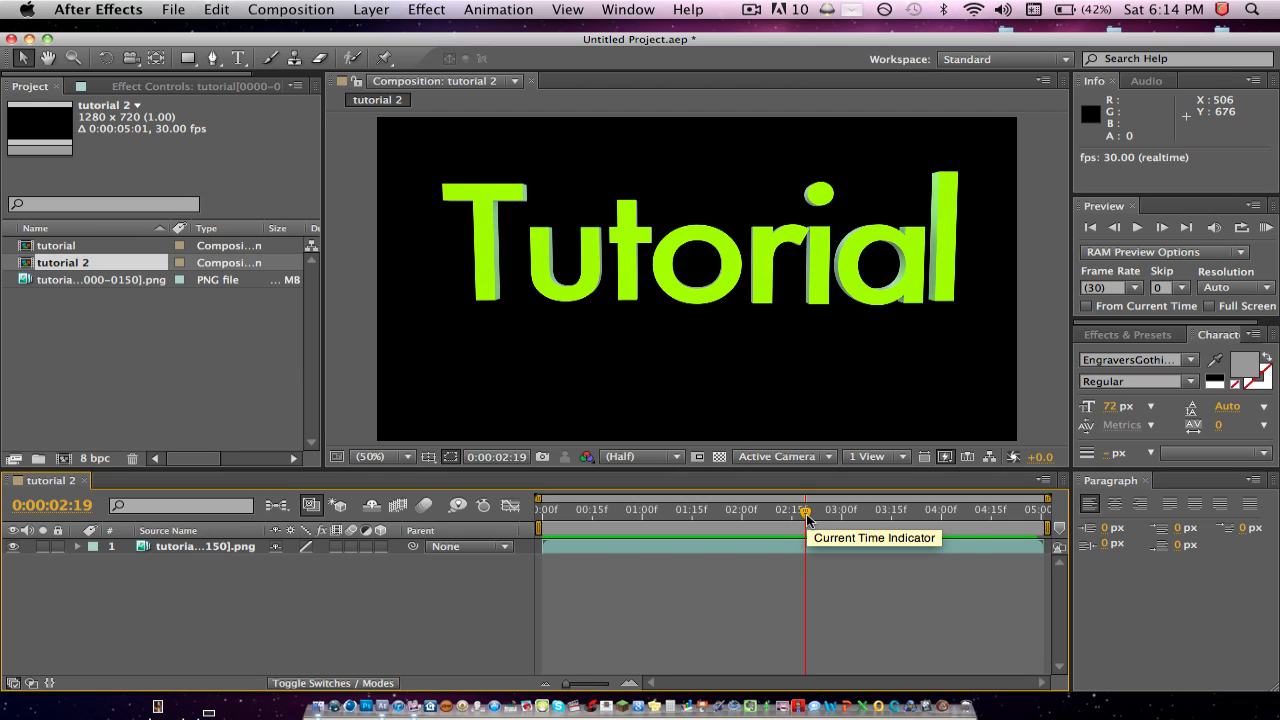
{"action": "mouse_move", "coordinate": [590, 536]}
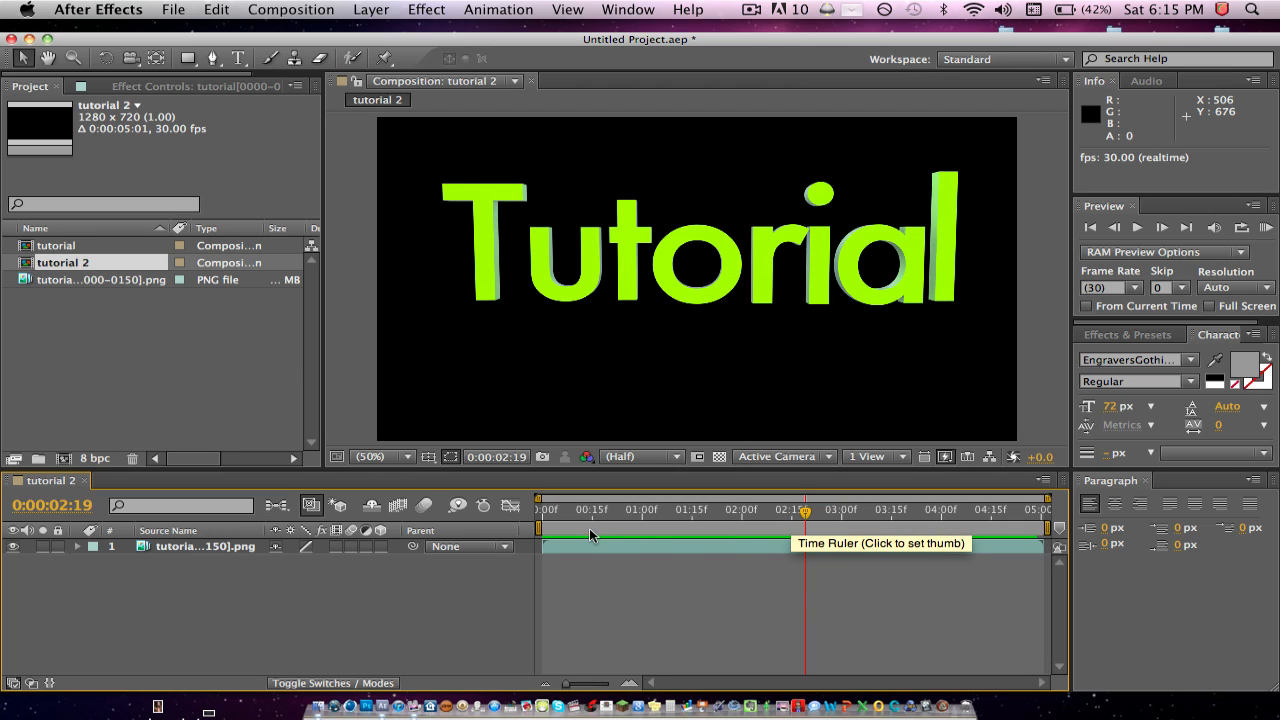
Reveal the layer's Transform properties and start keyframing Position at about 2:19
{"action": "left_click", "coordinate": [80, 548]}
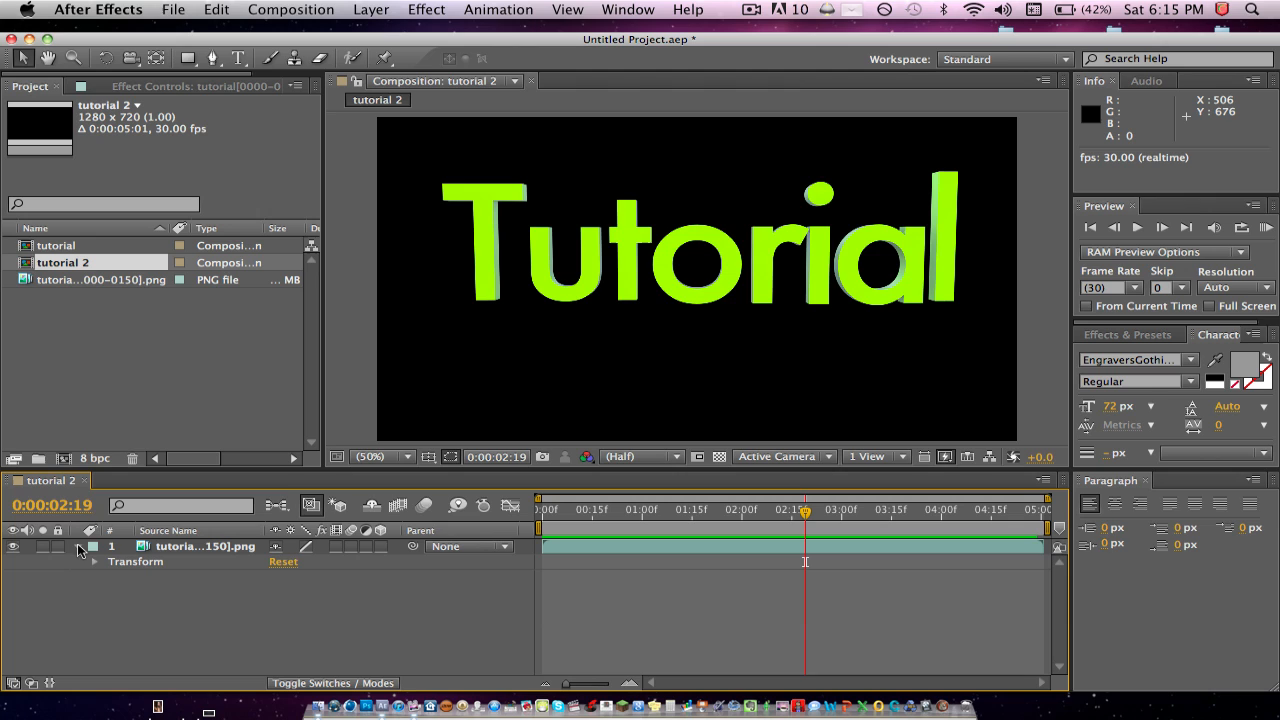
{"action": "left_click", "coordinate": [92, 560]}
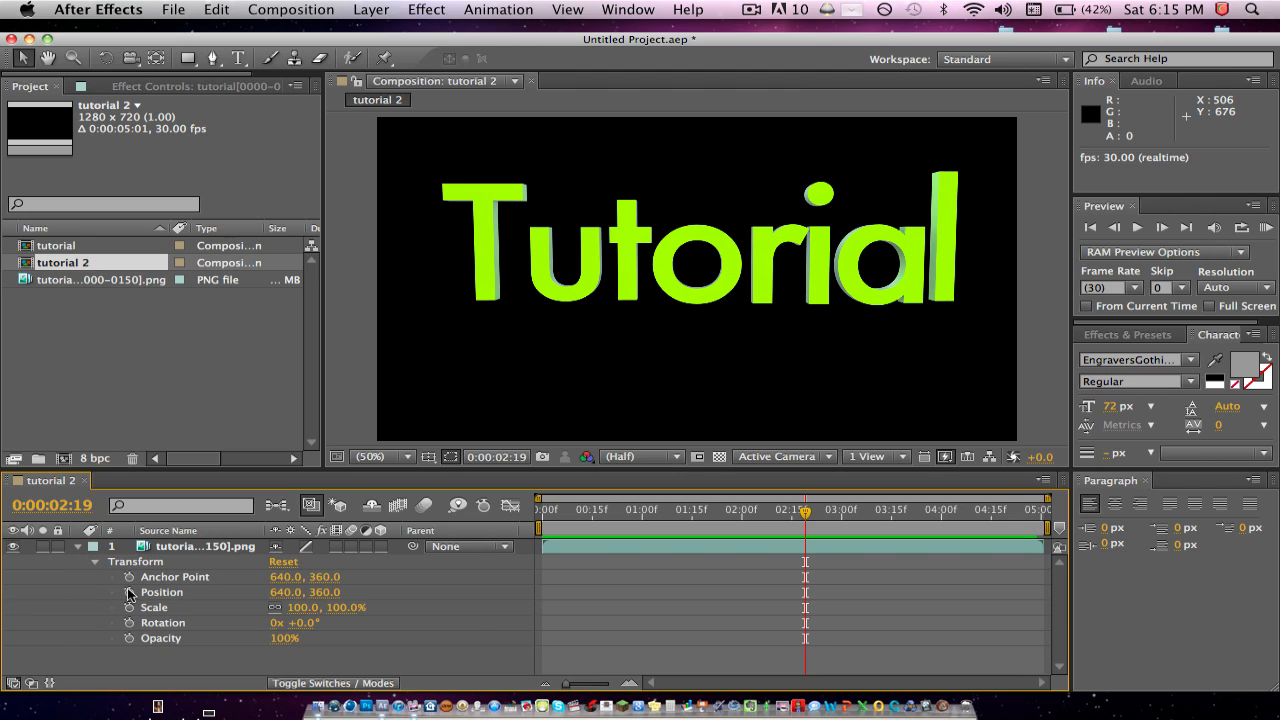
{"action": "mouse_move", "coordinate": [128, 592]}
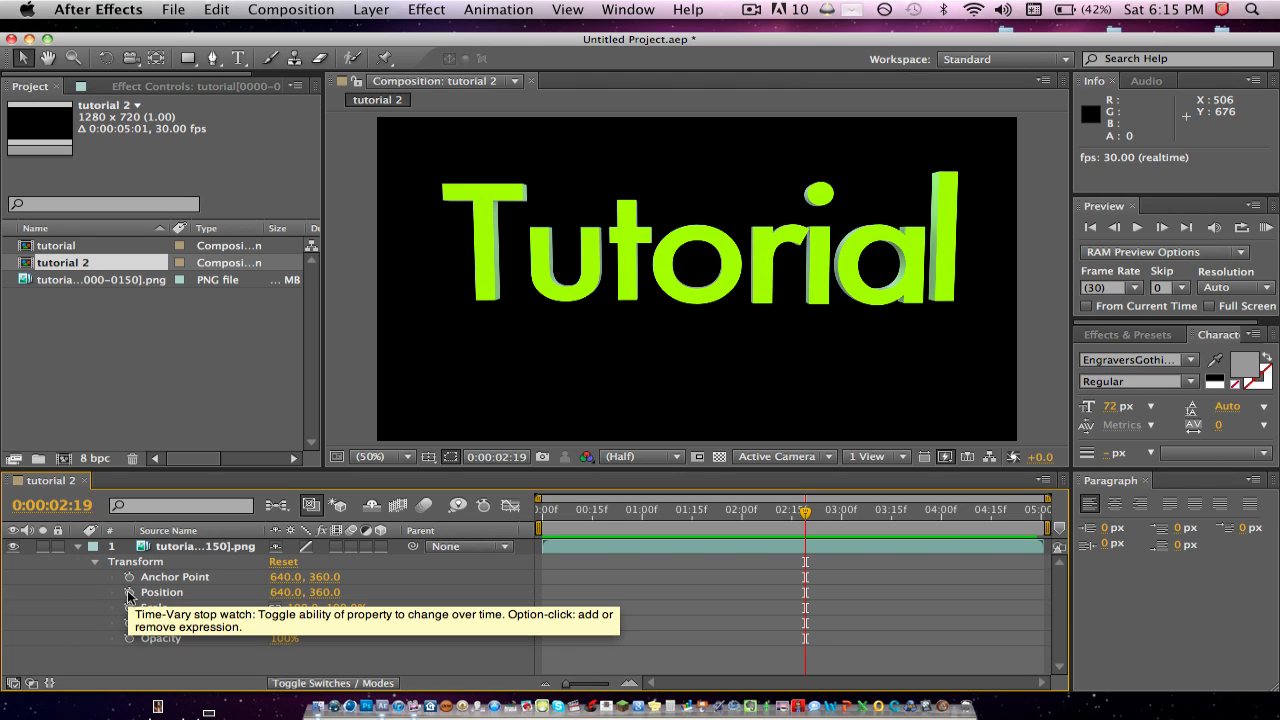
{"action": "left_click", "coordinate": [130, 592]}
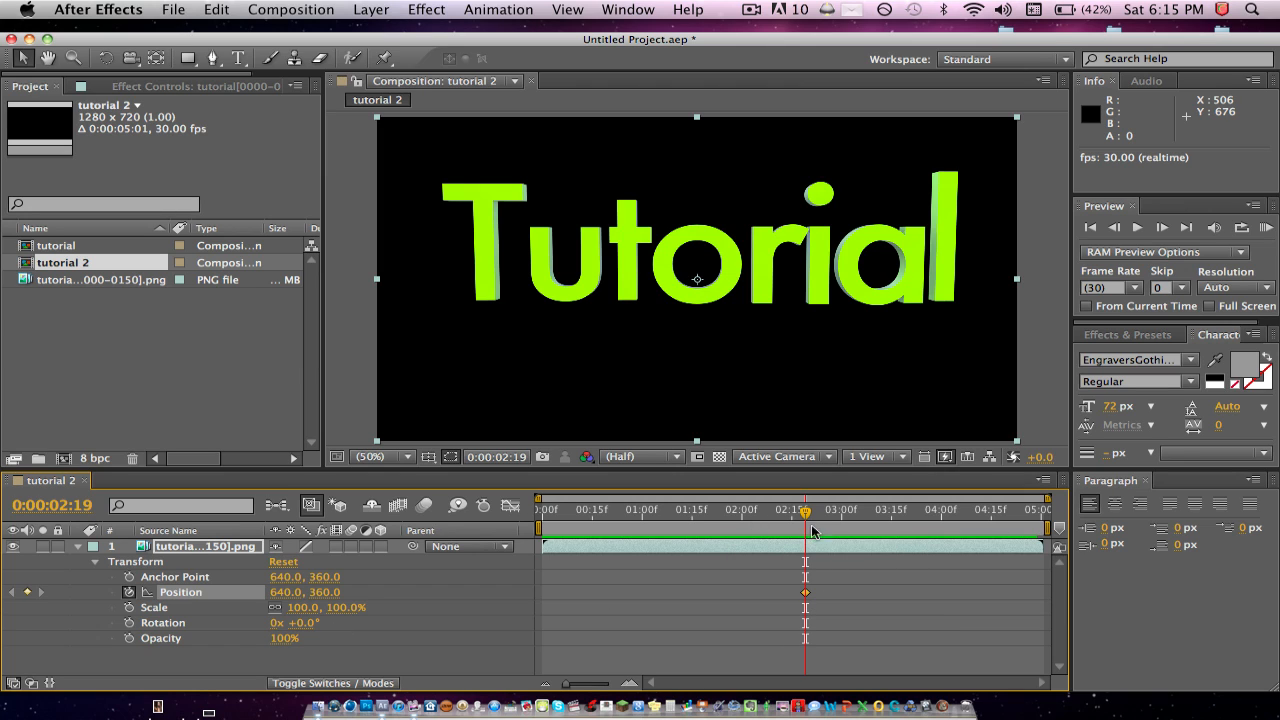
{"action": "mouse_move", "coordinate": [804, 512]}
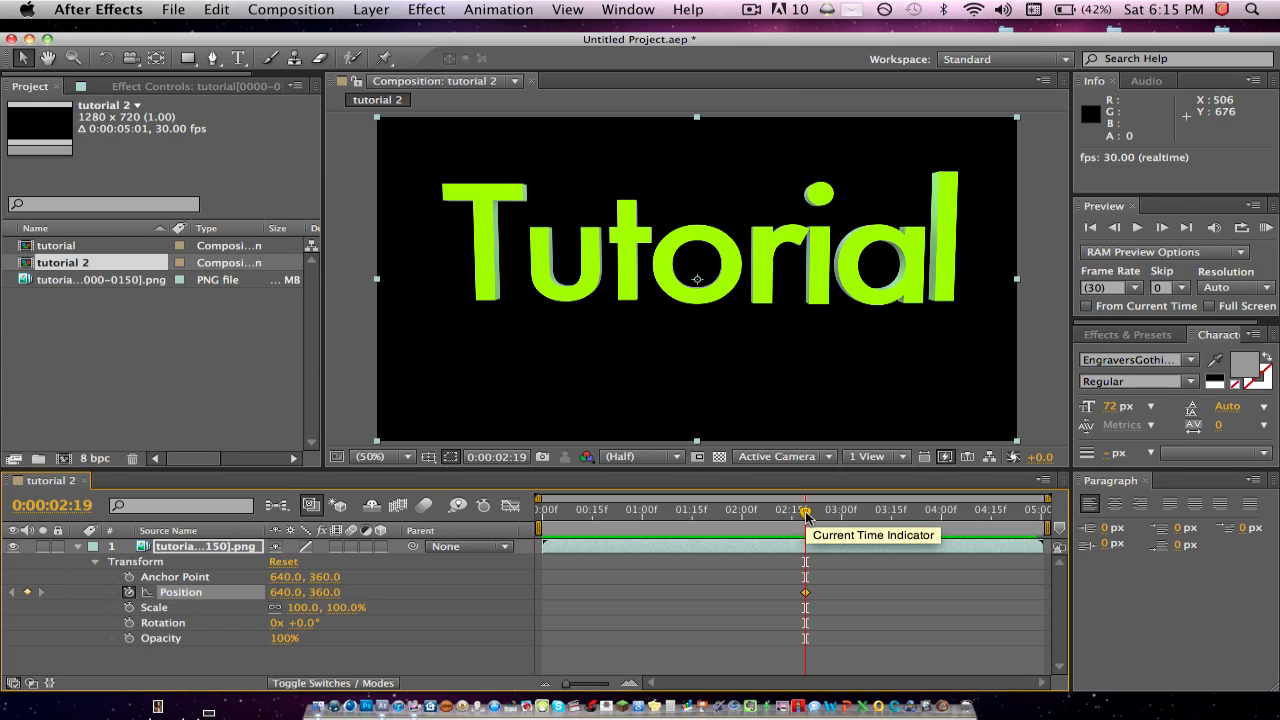
{"action": "mouse_move", "coordinate": [808, 520]}
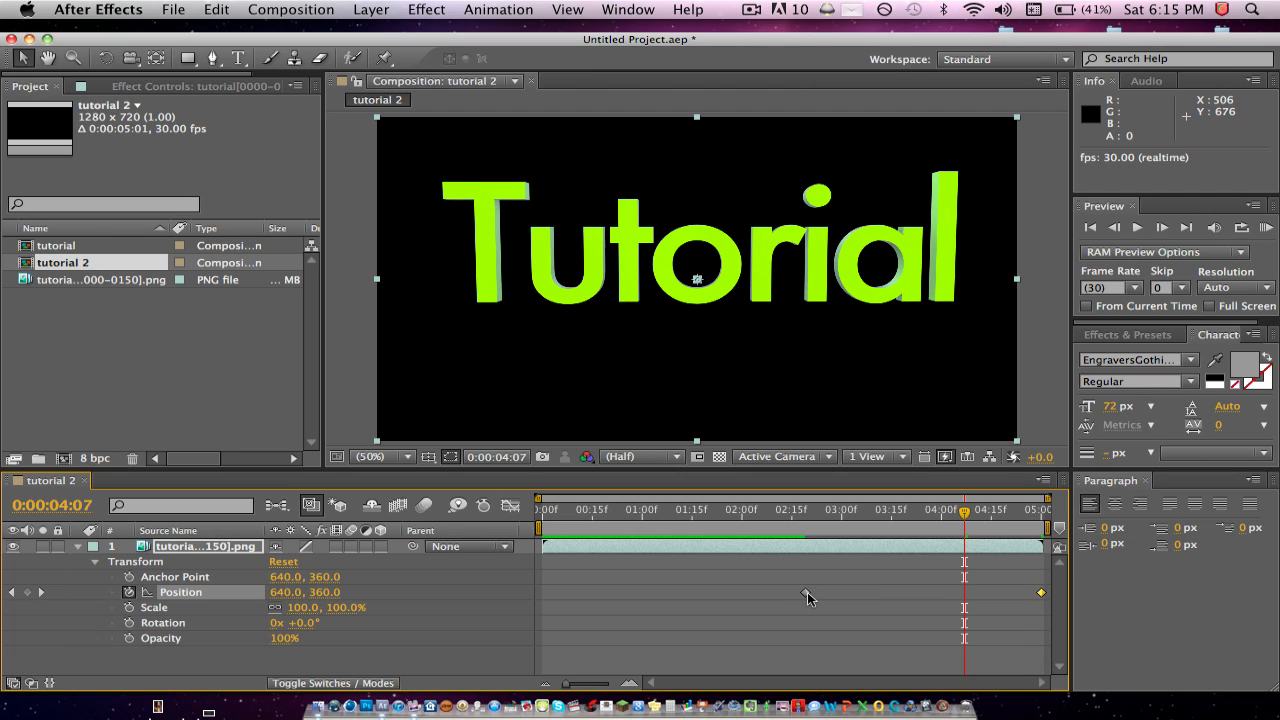
{"action": "mouse_move", "coordinate": [810, 596]}
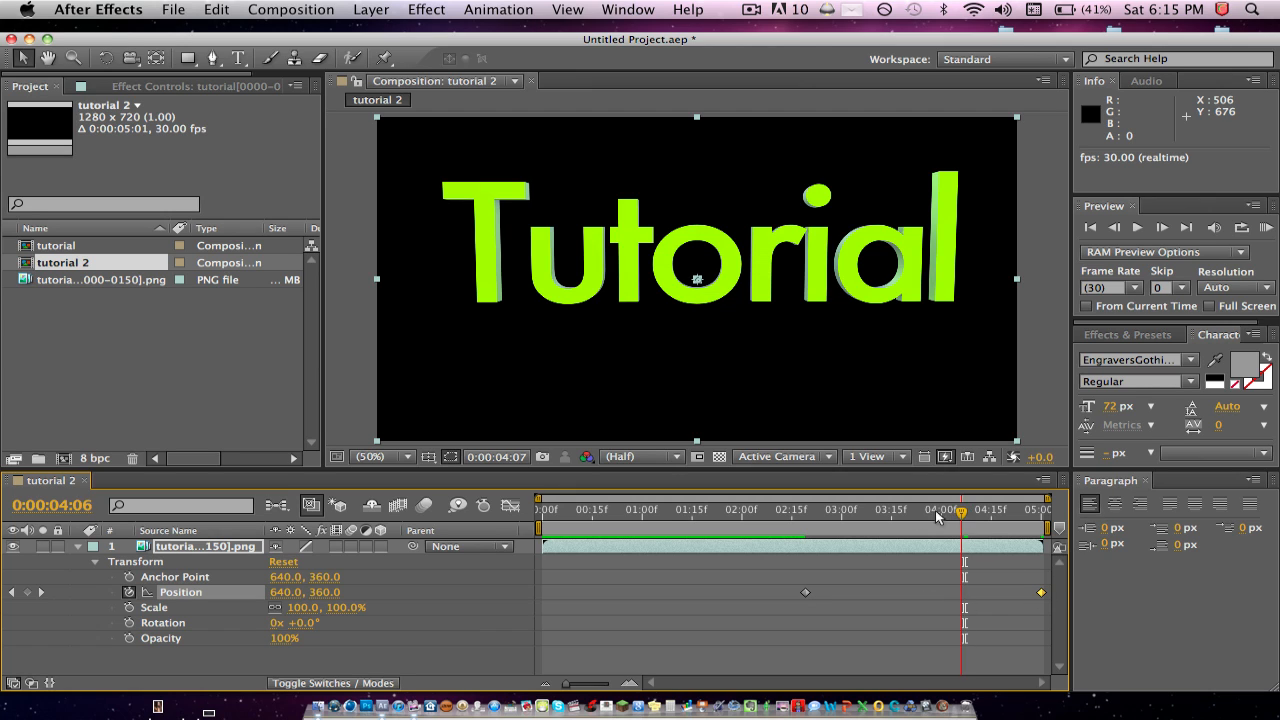
Select both Position keyframes and head to the Window menu for extra panels
{"action": "left_click", "coordinate": [884, 510]}
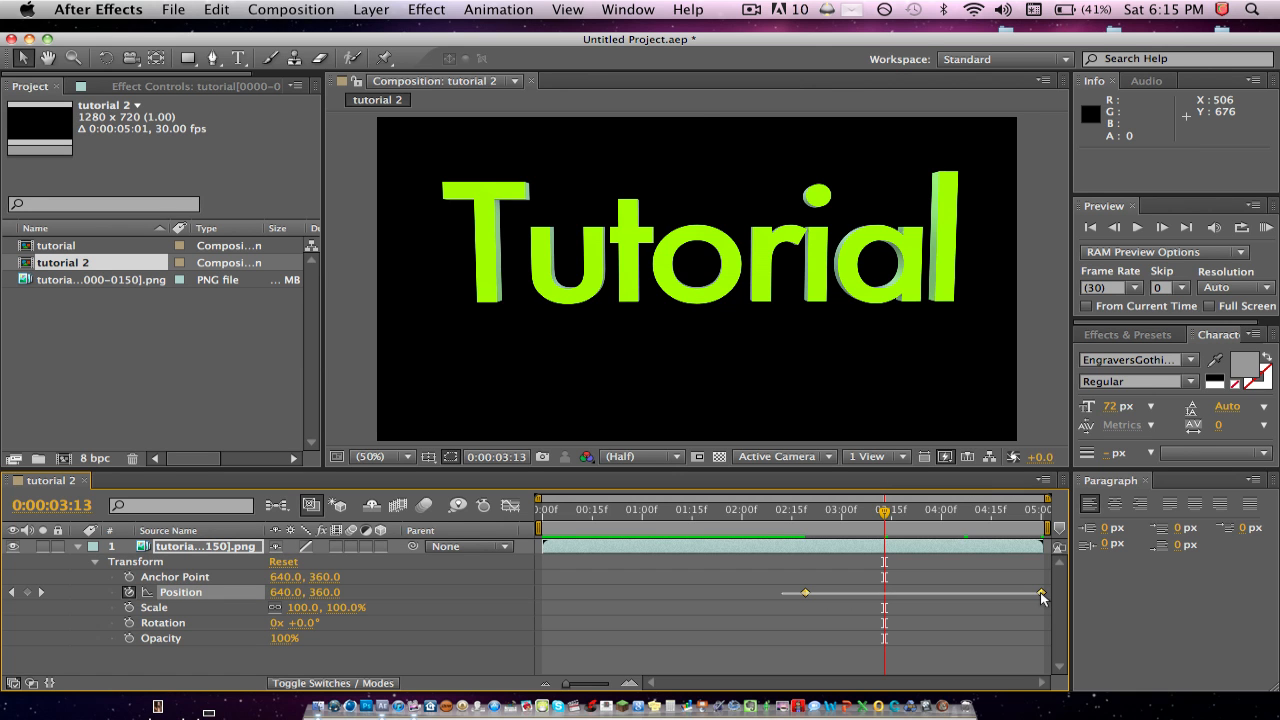
{"action": "left_click", "coordinate": [628, 8]}
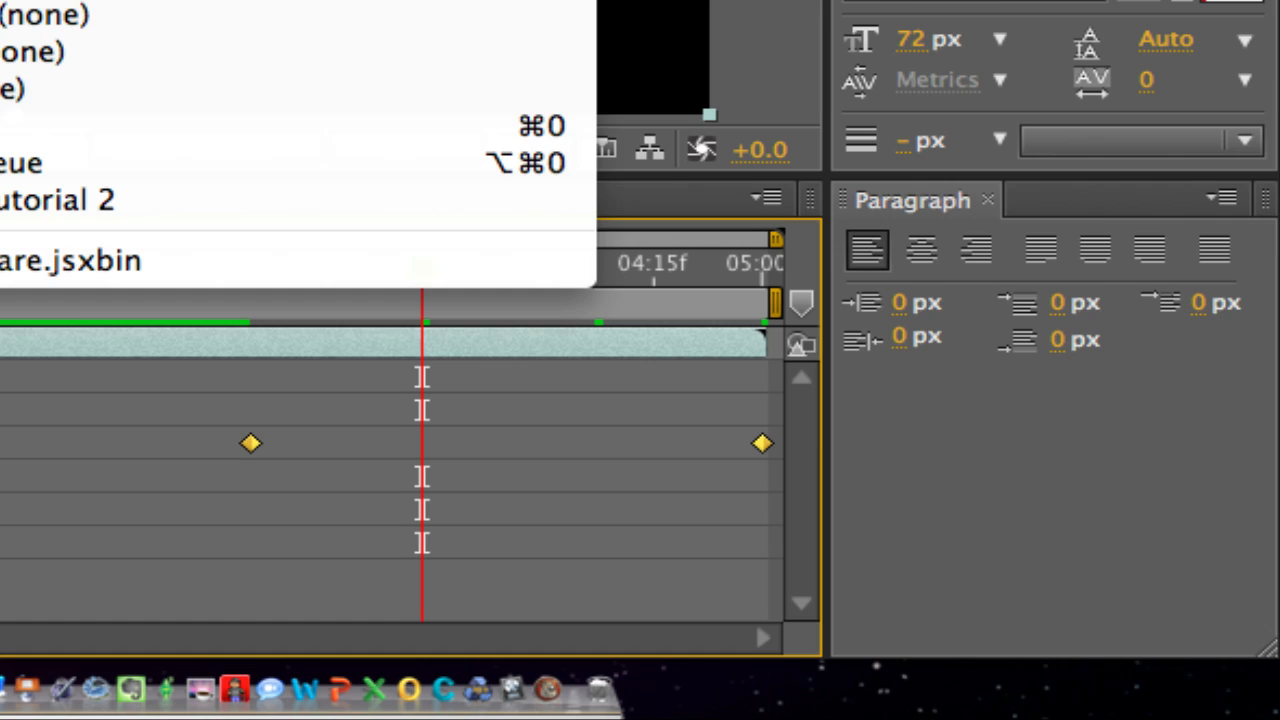
Bring up the Wiggler panel and set its Noise Type to Jagged
{"action": "left_click", "coordinate": [1068, 200]}
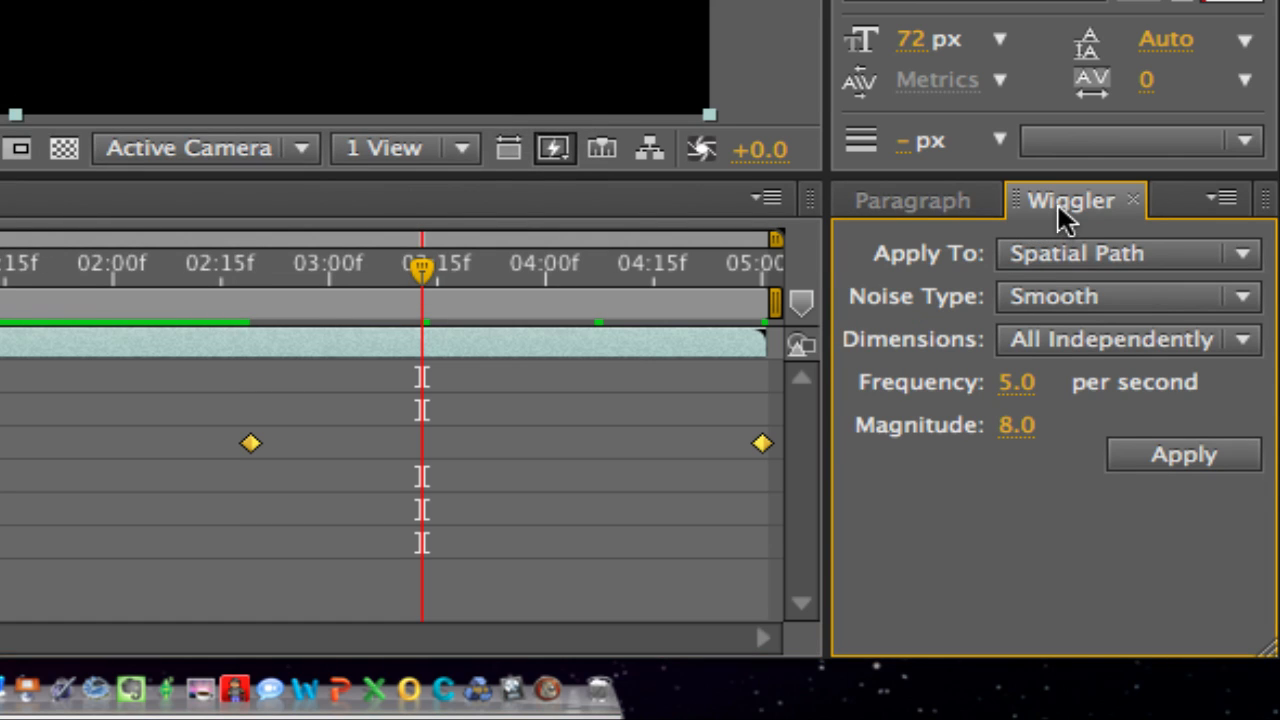
{"action": "mouse_move", "coordinate": [944, 280]}
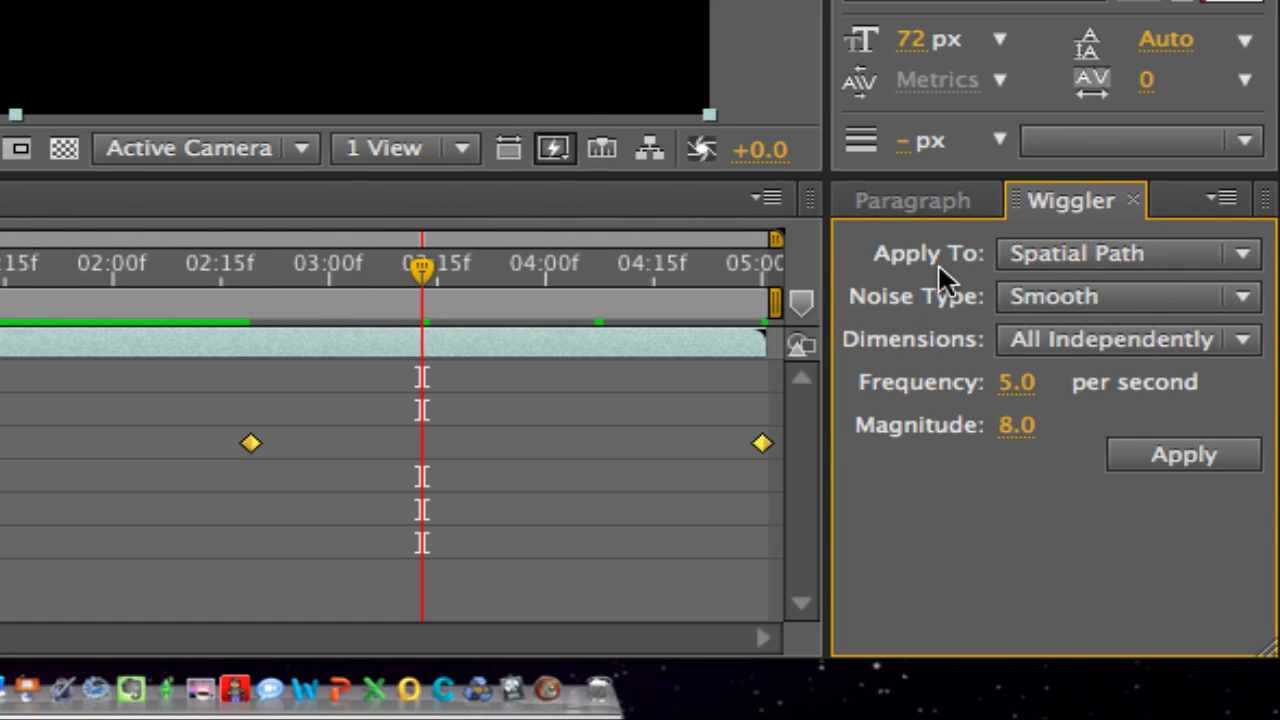
{"action": "mouse_move", "coordinate": [944, 280]}
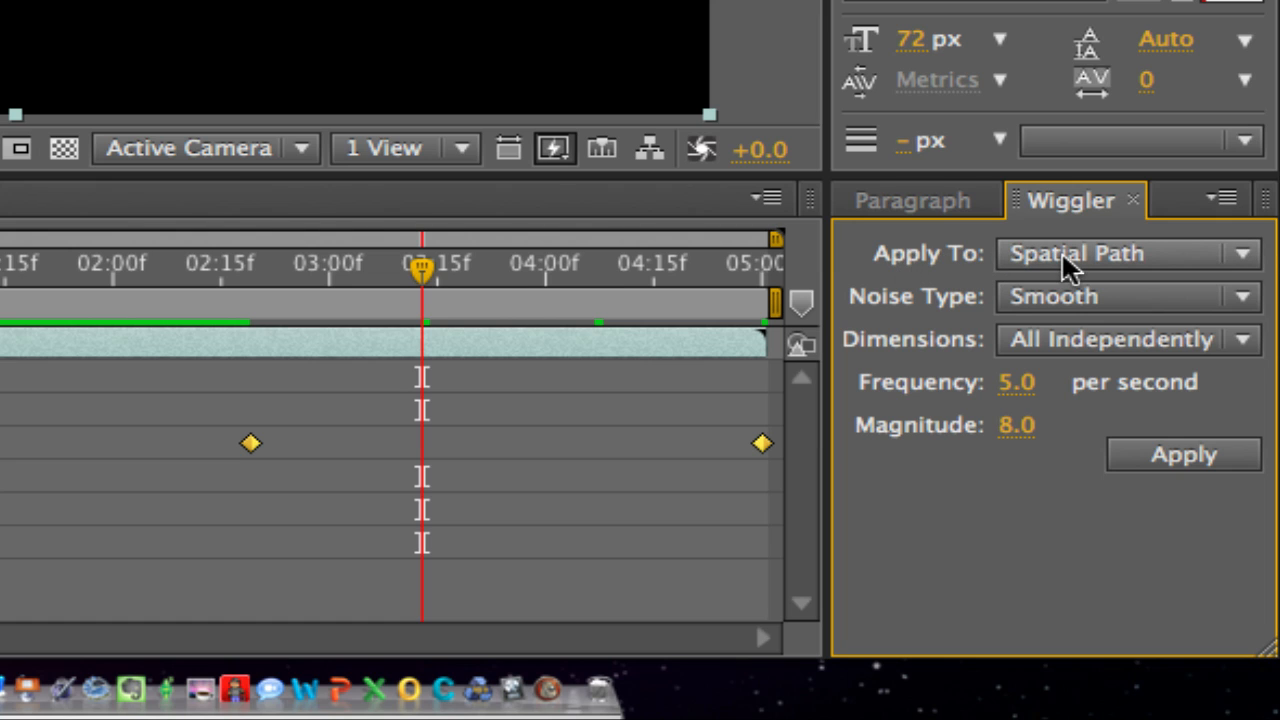
{"action": "mouse_move", "coordinate": [1180, 300]}
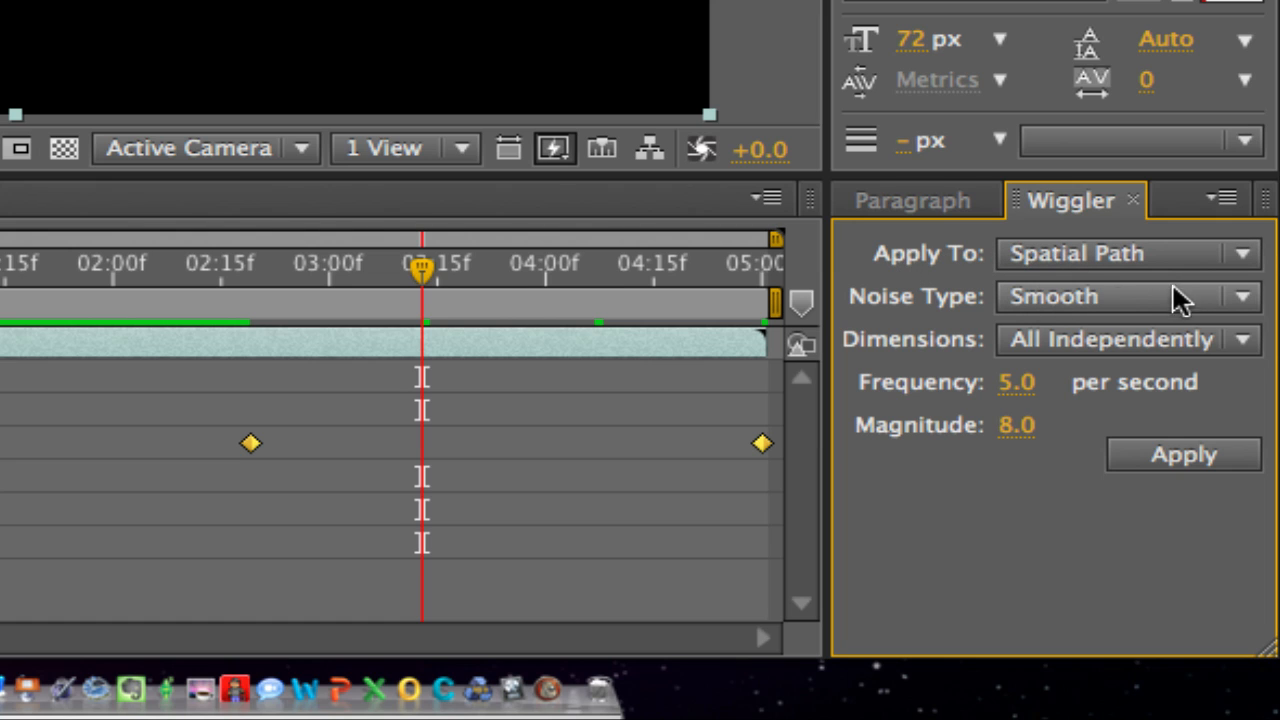
{"action": "left_click", "coordinate": [1120, 296]}
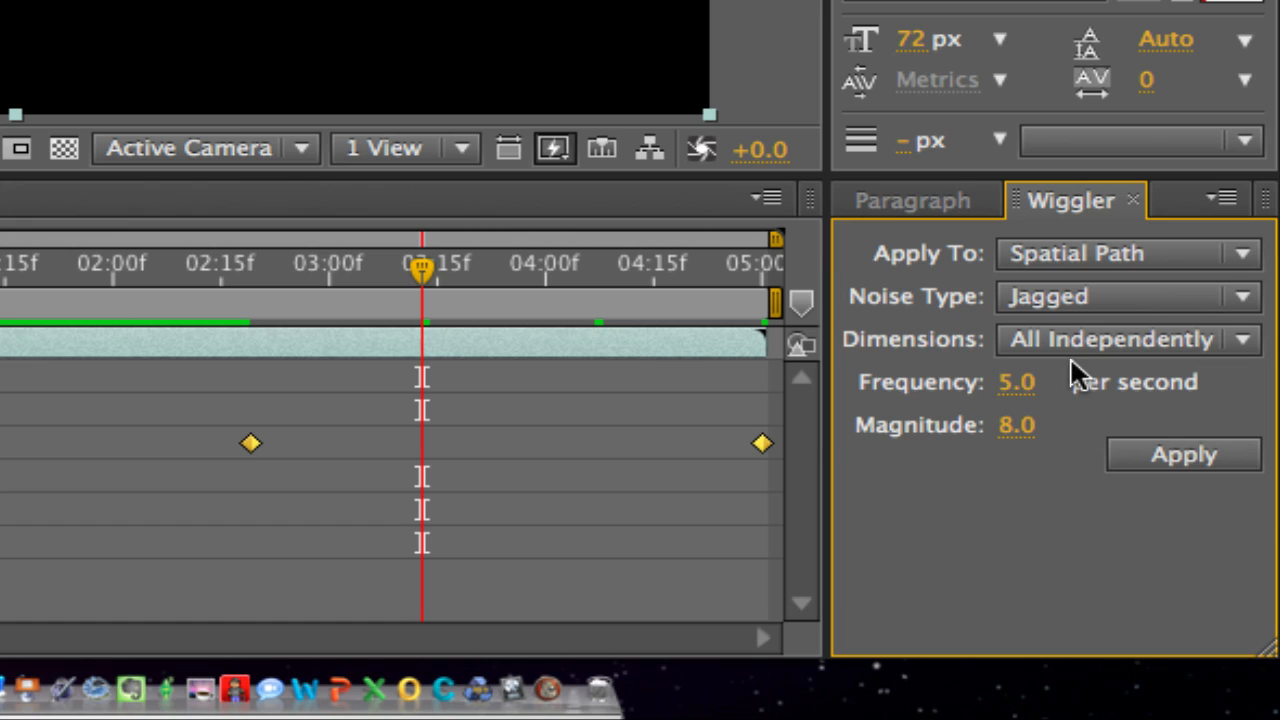
{"action": "mouse_move", "coordinate": [904, 304]}
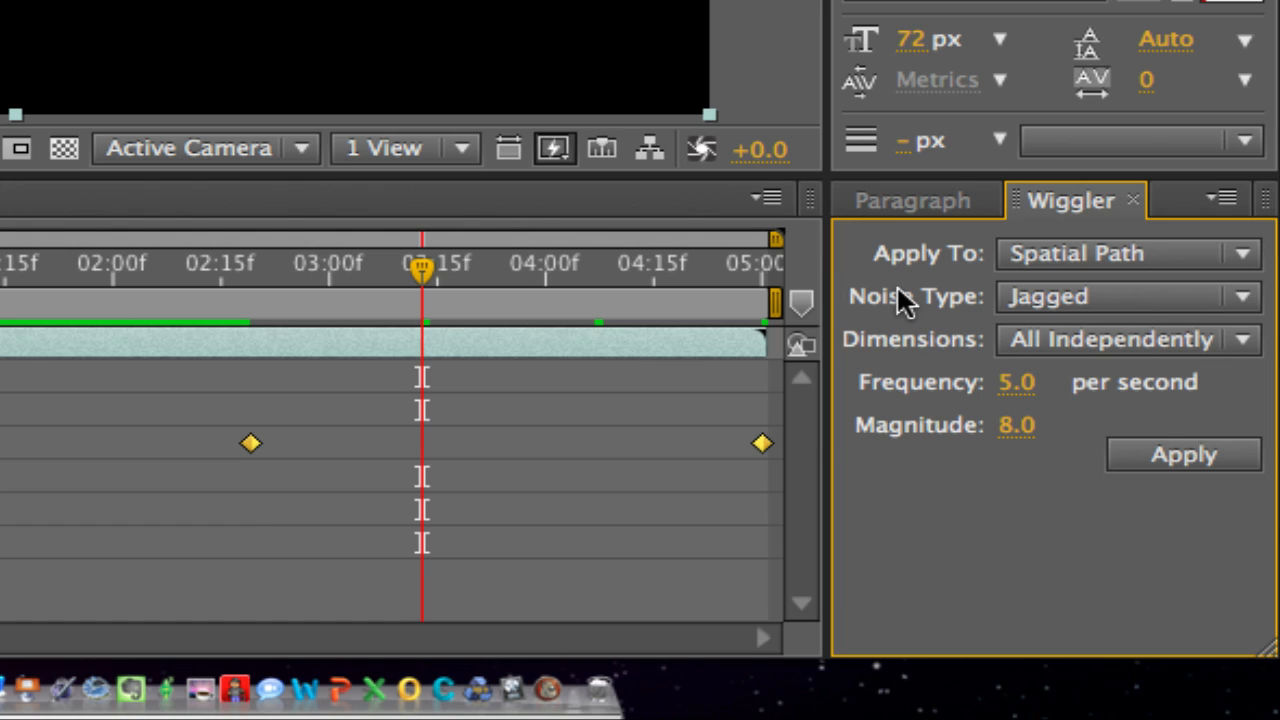
{"action": "mouse_move", "coordinate": [882, 324]}
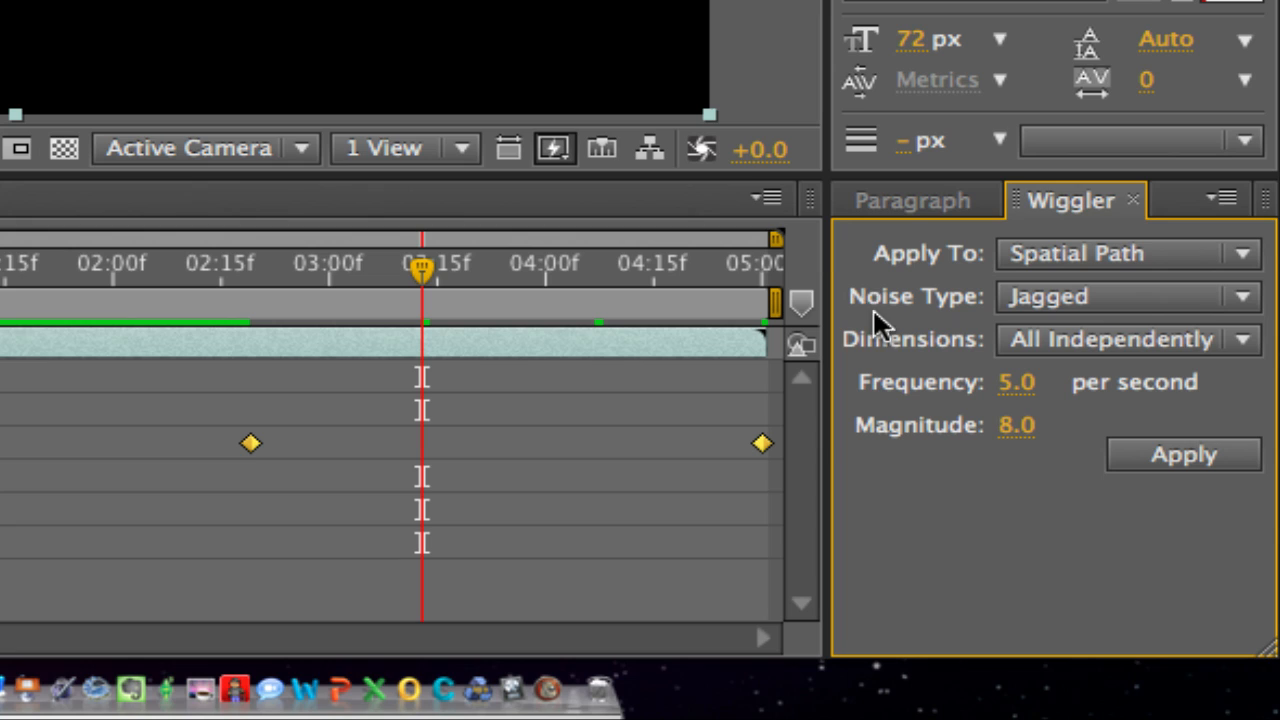
{"action": "mouse_move", "coordinate": [870, 290]}
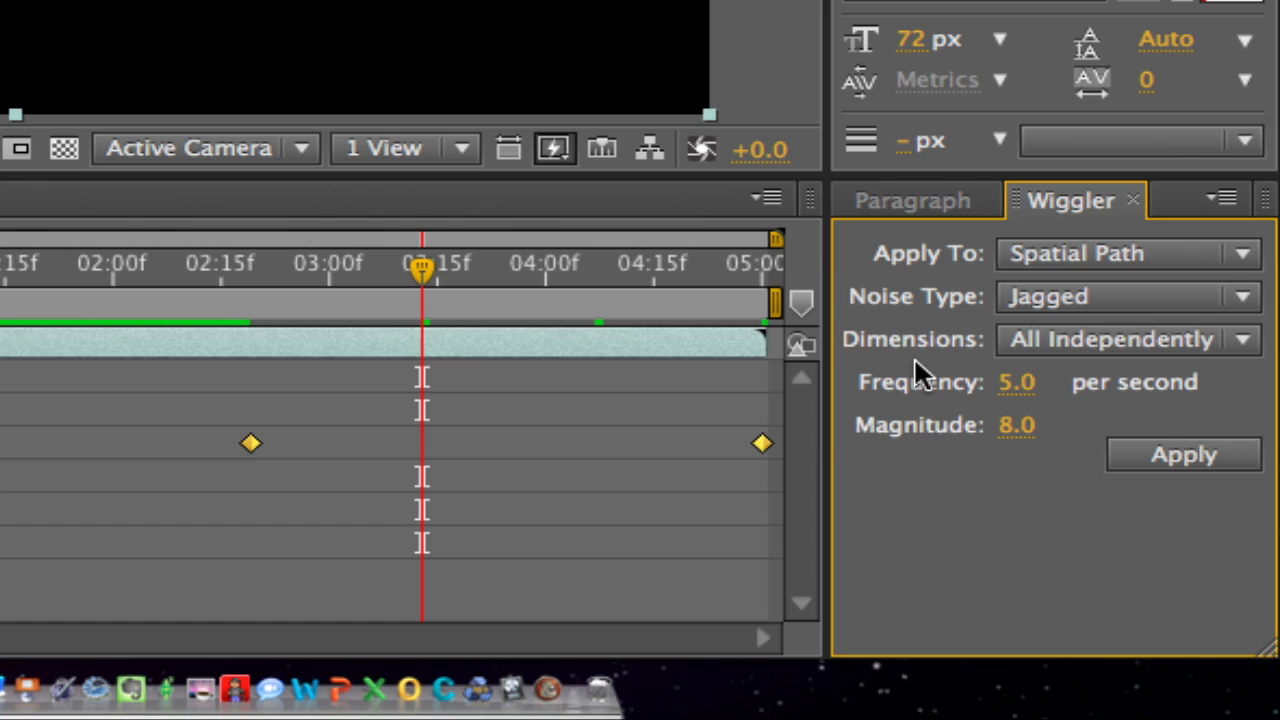
{"action": "mouse_move", "coordinate": [904, 436]}
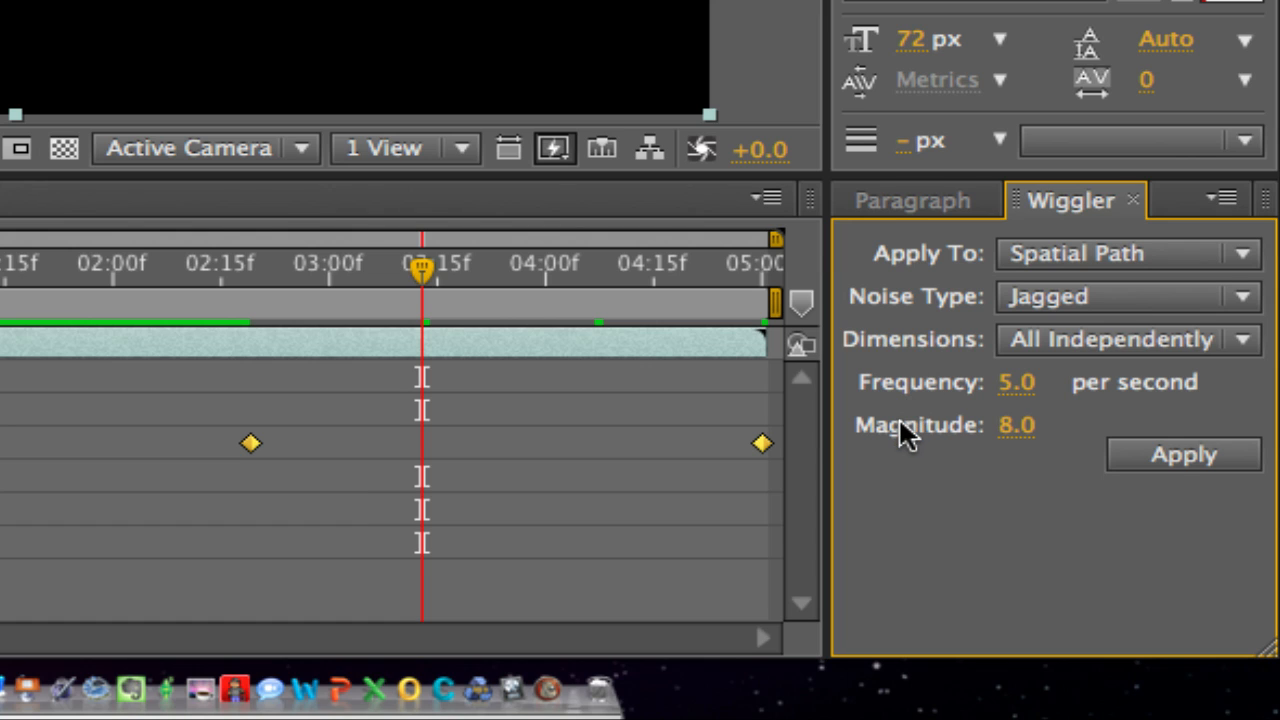
{"action": "mouse_move", "coordinate": [1048, 382]}
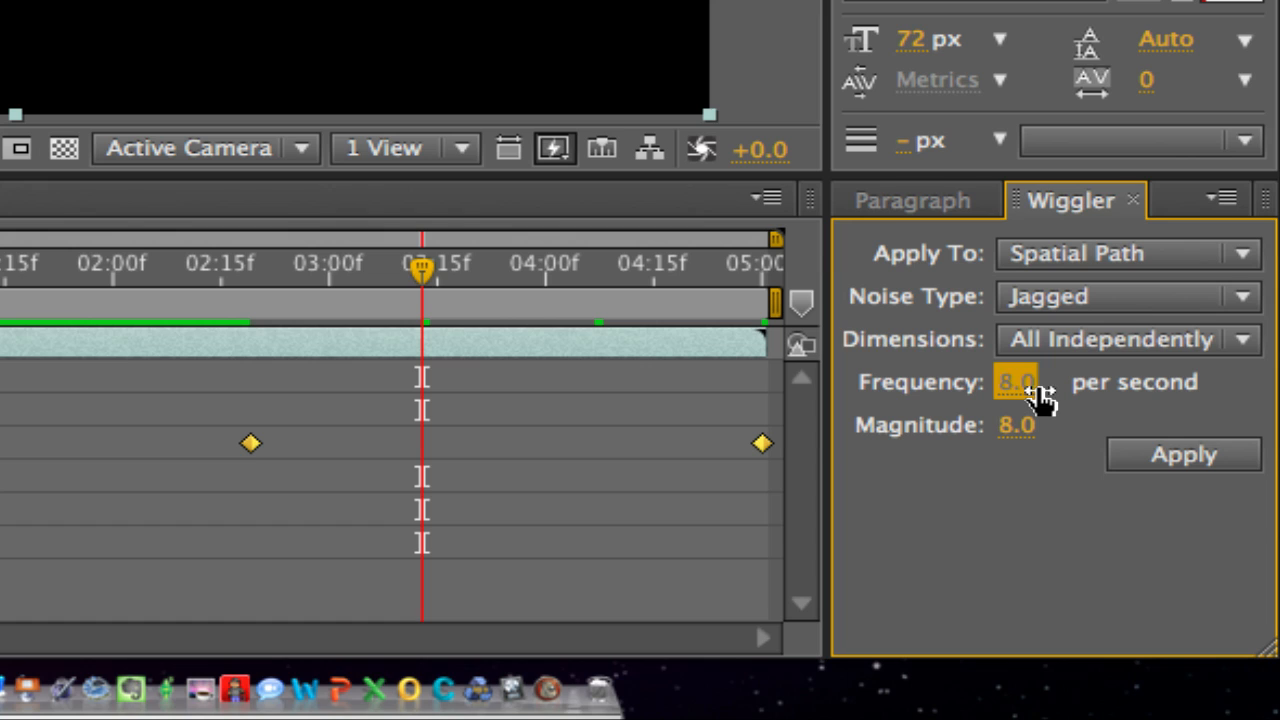
Raise the Wiggler frequency to 15 per second, keeping magnitude 8
{"action": "left_click_drag", "start_coordinate": [1016, 382], "coordinate": [1040, 382]}
{"action": "type", "text": "15"}
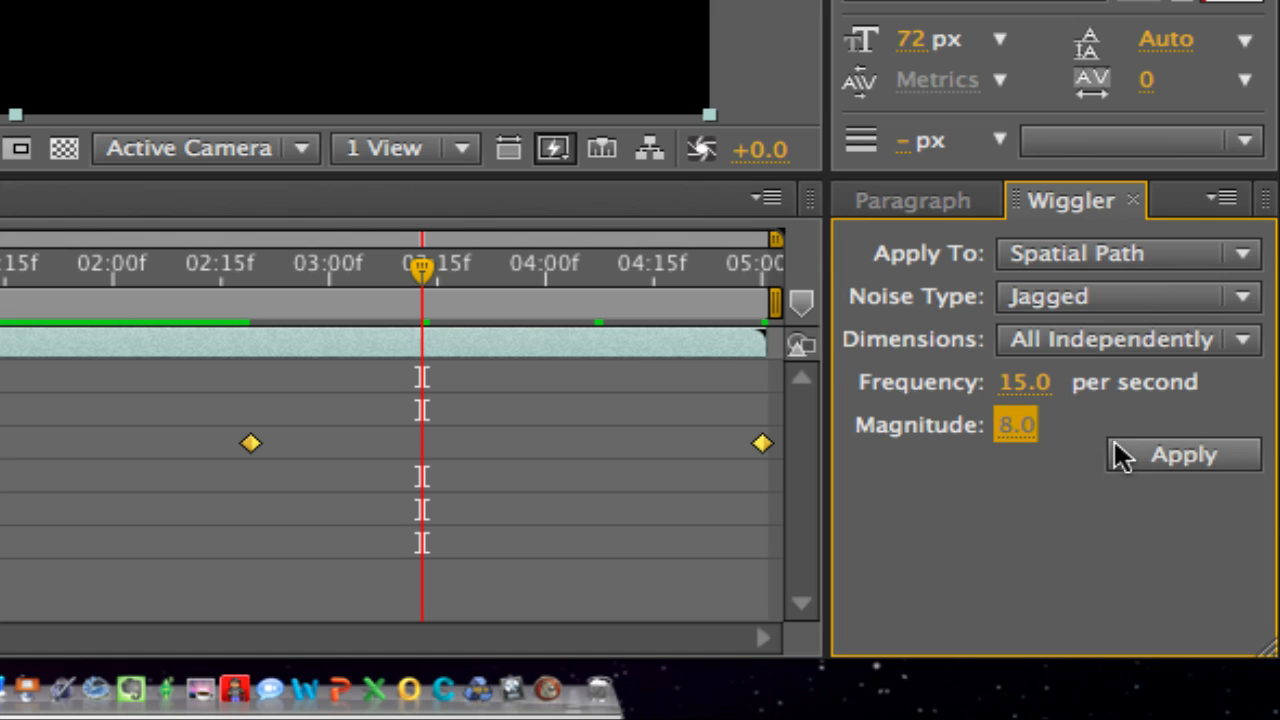
{"action": "mouse_move", "coordinate": [796, 470]}
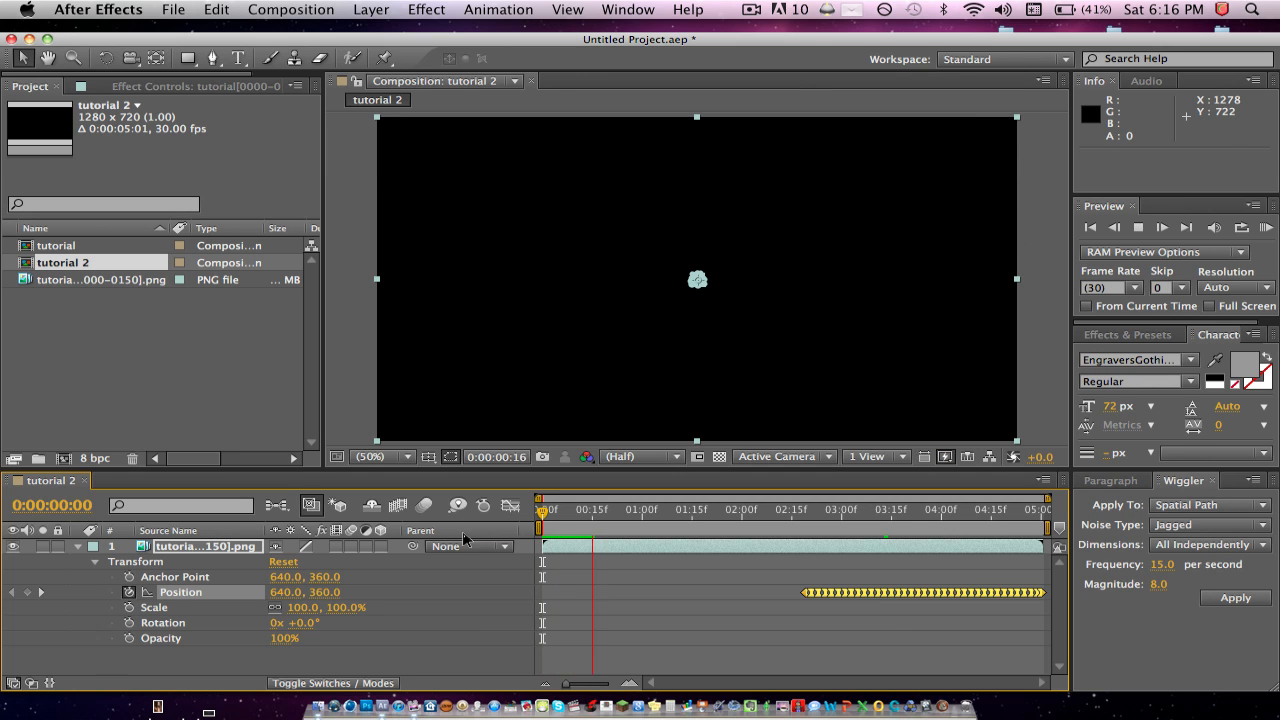
{"action": "left_click", "coordinate": [1164, 228]}
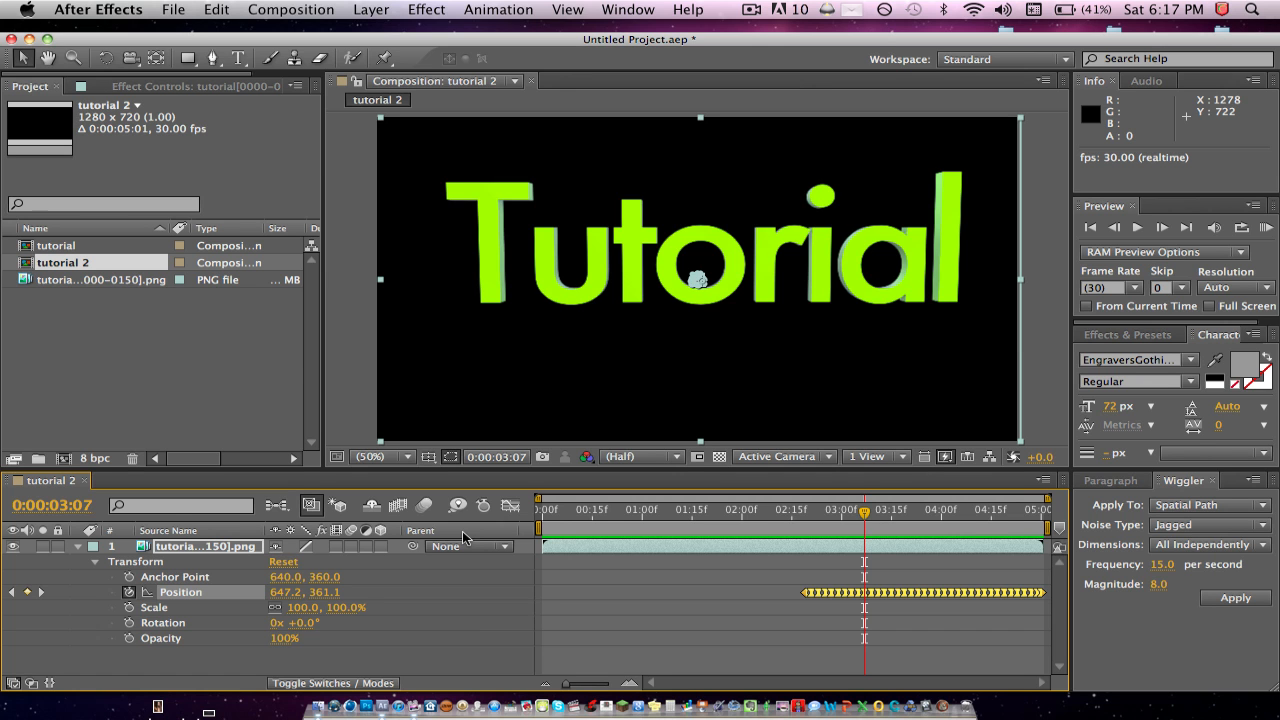
{"action": "mouse_move", "coordinate": [756, 16]}
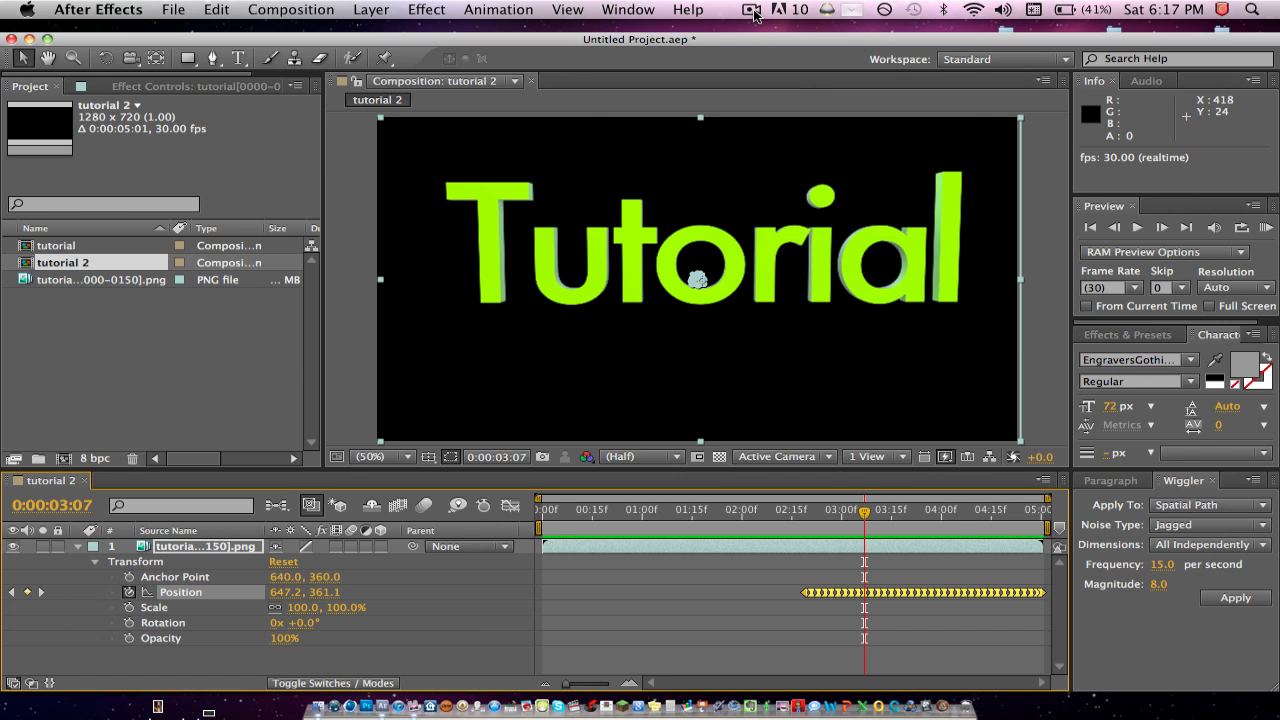
{"action": "left_click", "coordinate": [750, 8]}
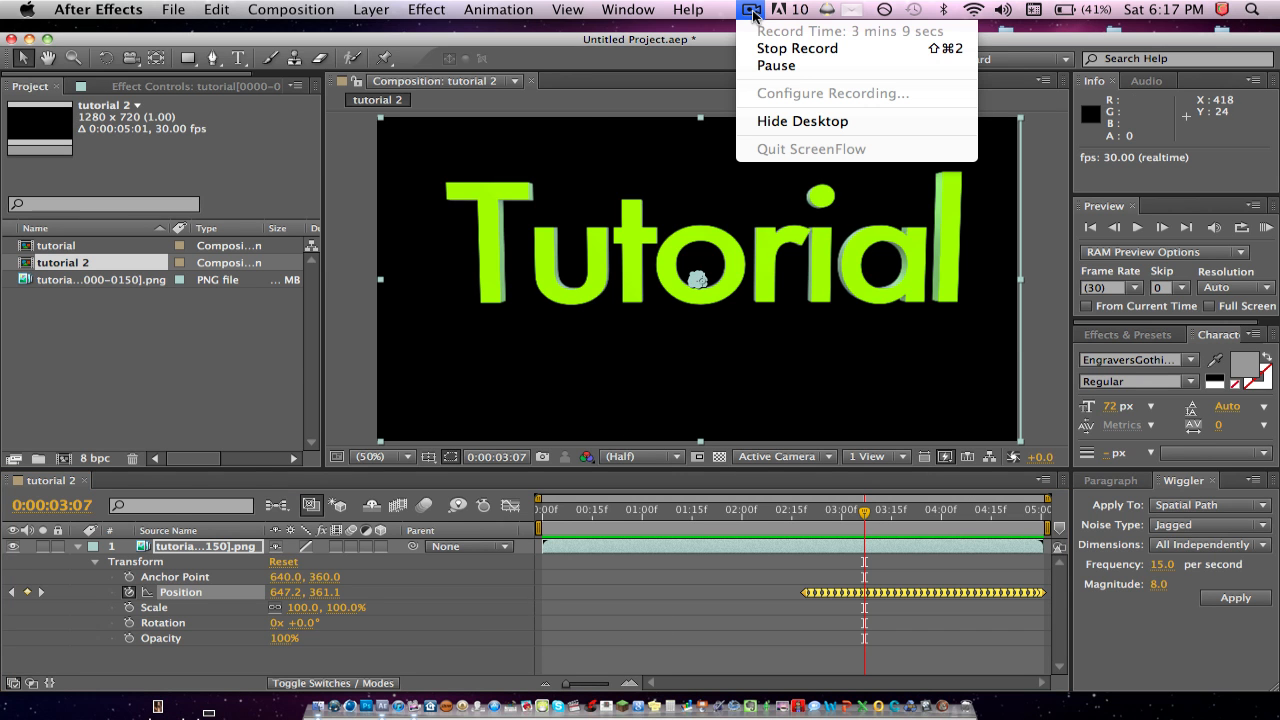